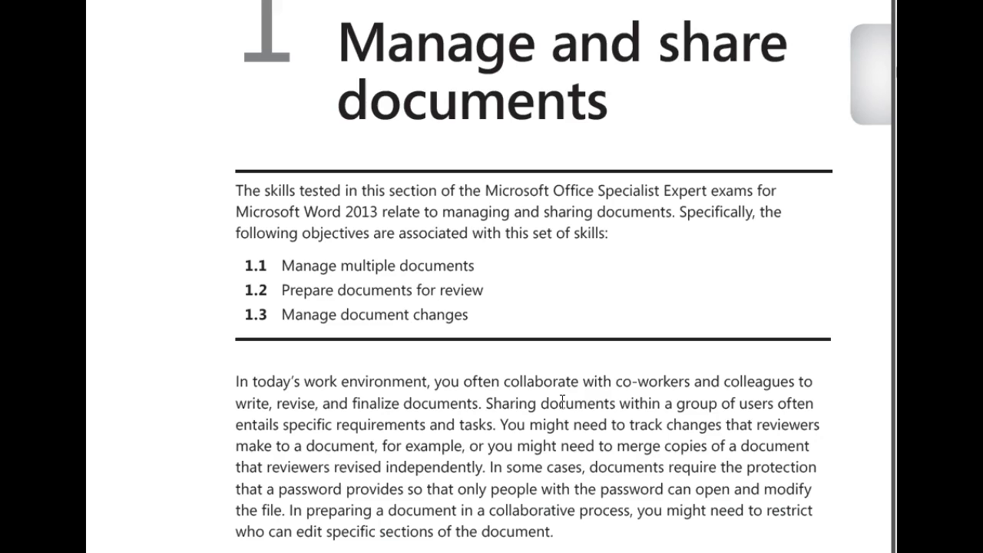
{"action": "mouse_move", "coordinate": [595, 382]}
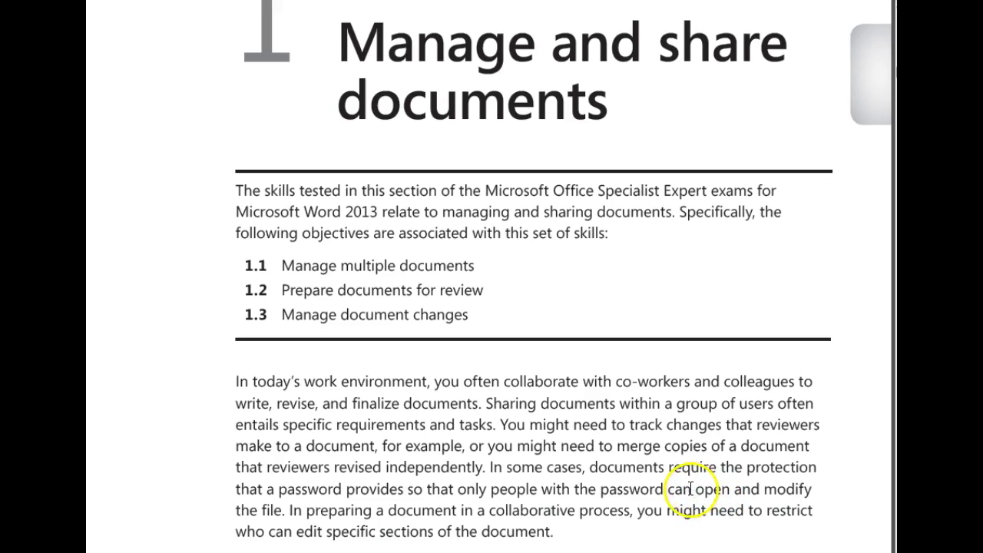
{"action": "mouse_move", "coordinate": [650, 474]}
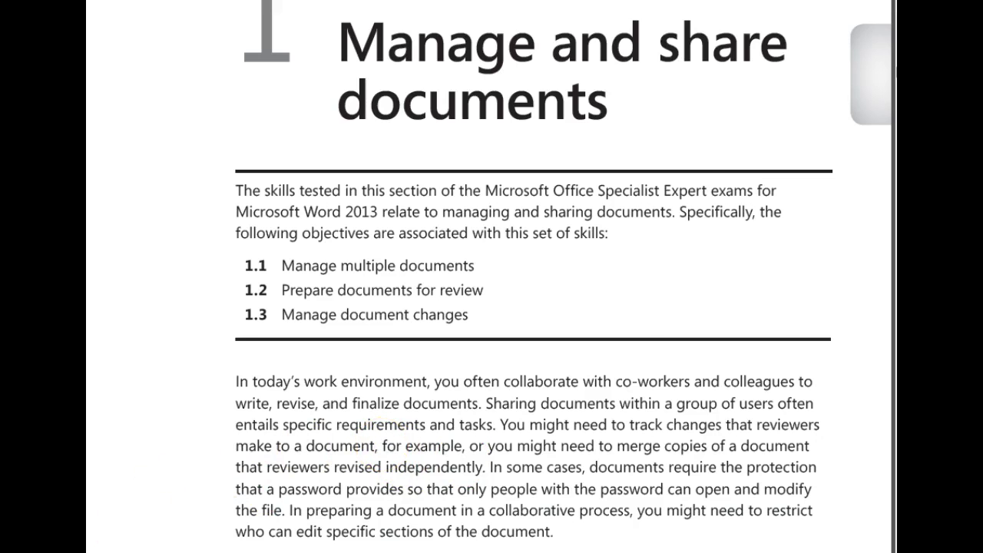
Step: Show the AppData Roaming Microsoft Templates folder's full path as selected text in the address bar
{"action": "scroll", "scroll_direction": "down", "scroll_amount": 3}
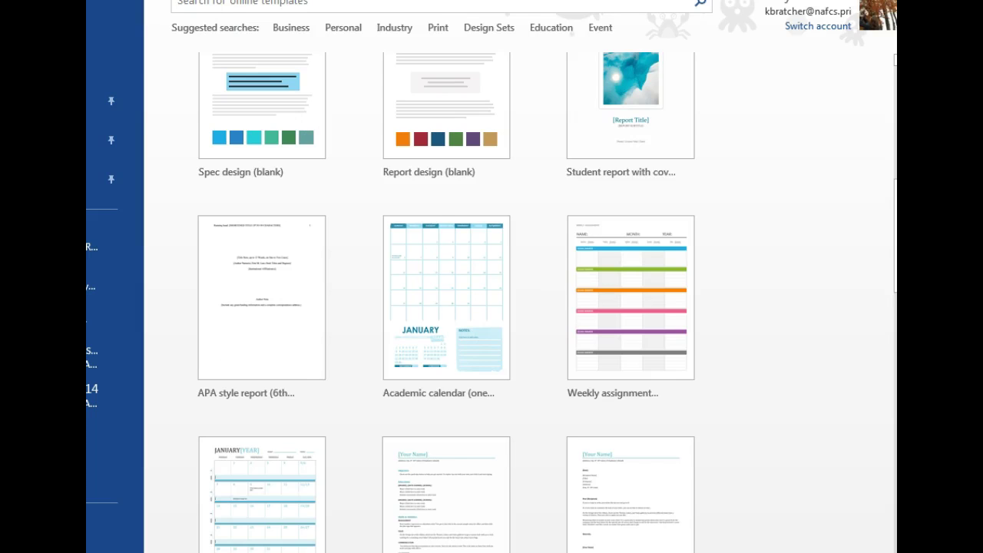
{"action": "scroll", "scroll_direction": "up", "scroll_amount": 3}
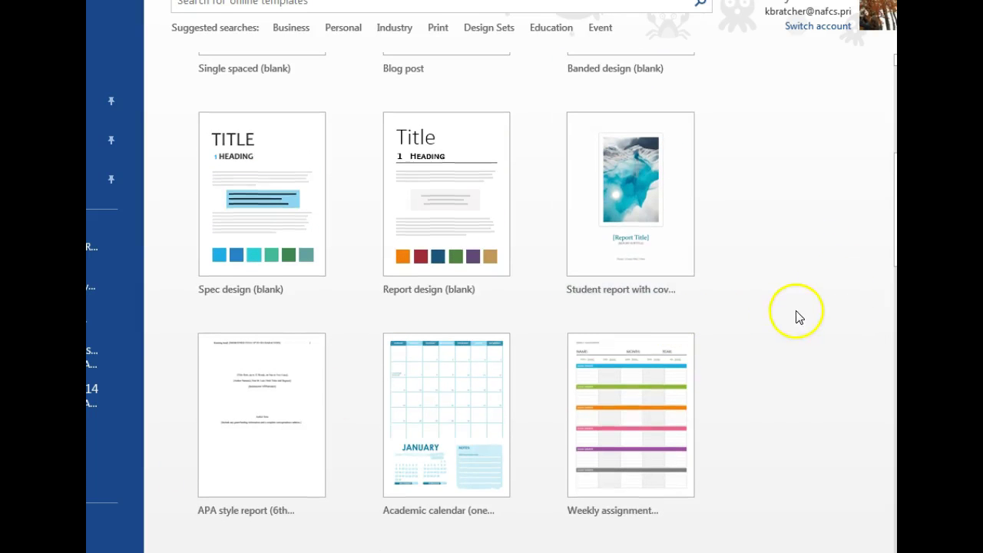
{"action": "mouse_move", "coordinate": [441, 142]}
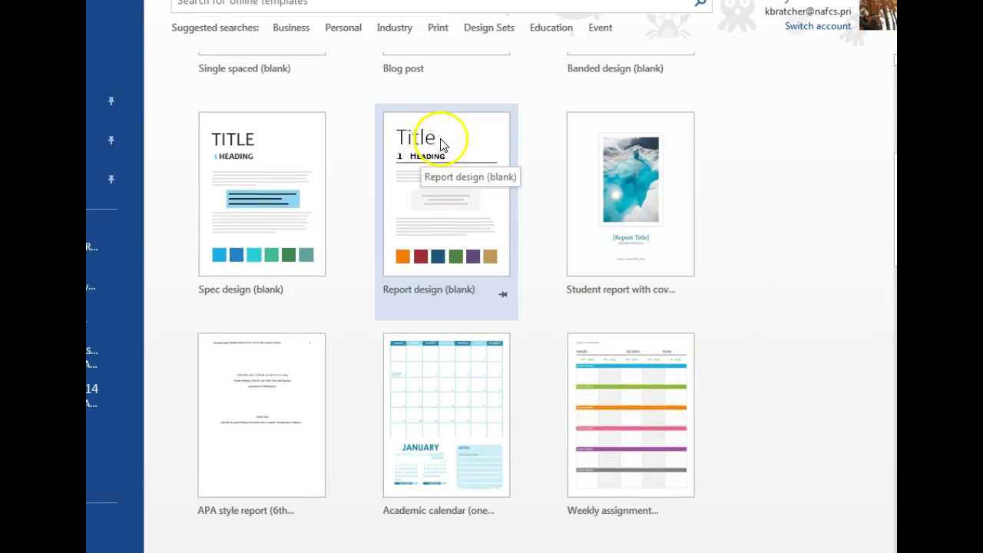
{"action": "scroll", "scroll_direction": "down", "scroll_amount": 3}
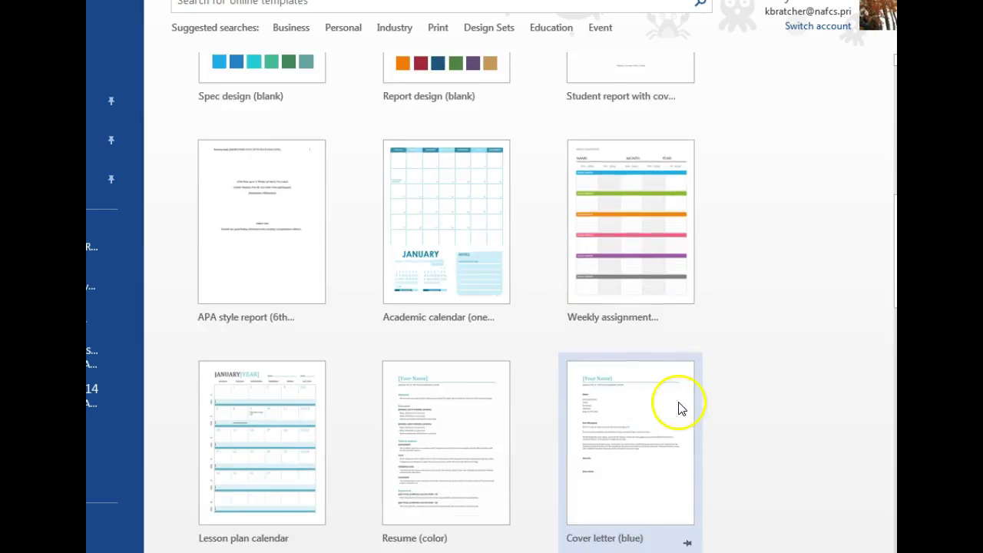
{"action": "scroll", "scroll_direction": "up", "scroll_amount": 3}
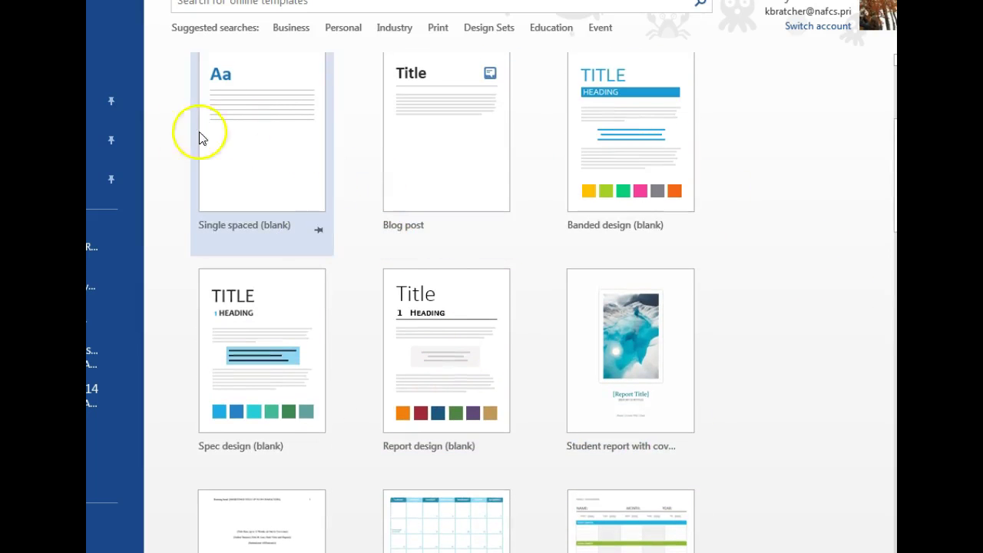
{"action": "mouse_move", "coordinate": [376, 447]}
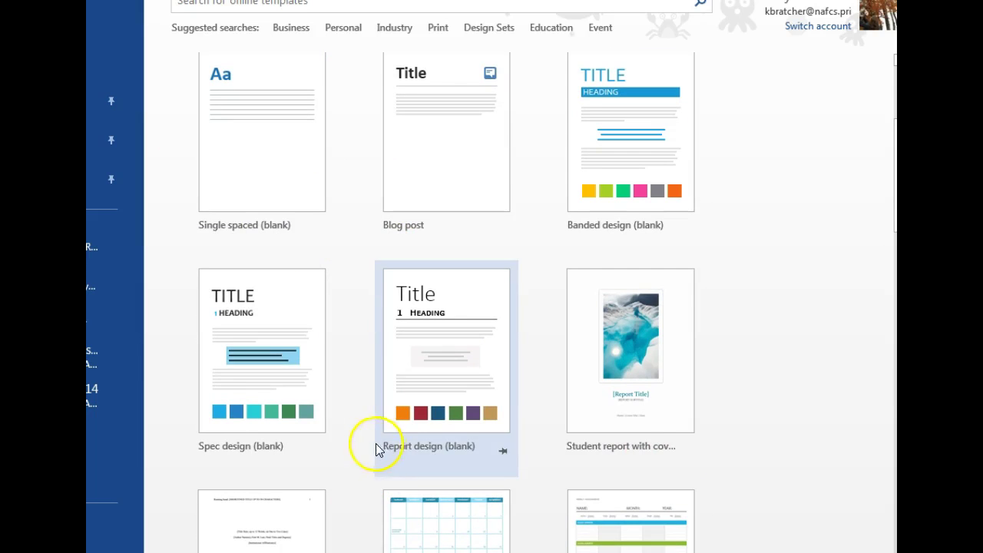
{"action": "mouse_move", "coordinate": [377, 449]}
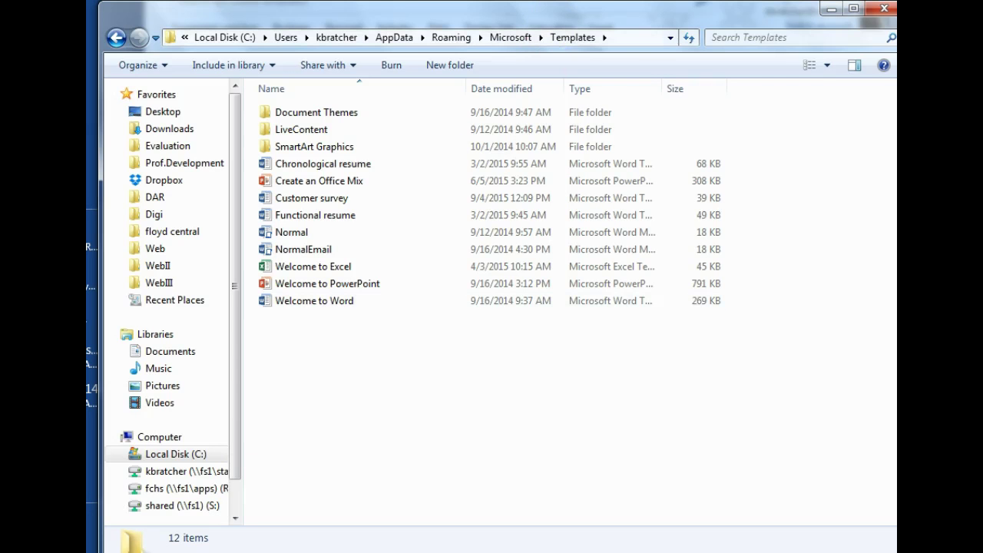
{"action": "left_click", "coordinate": [186, 37]}
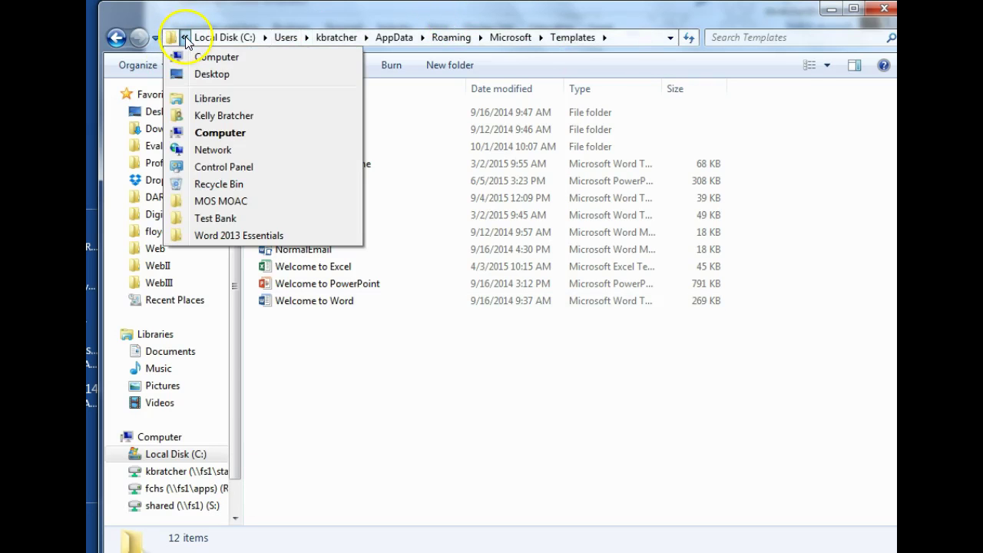
{"action": "left_click", "coordinate": [308, 37]}
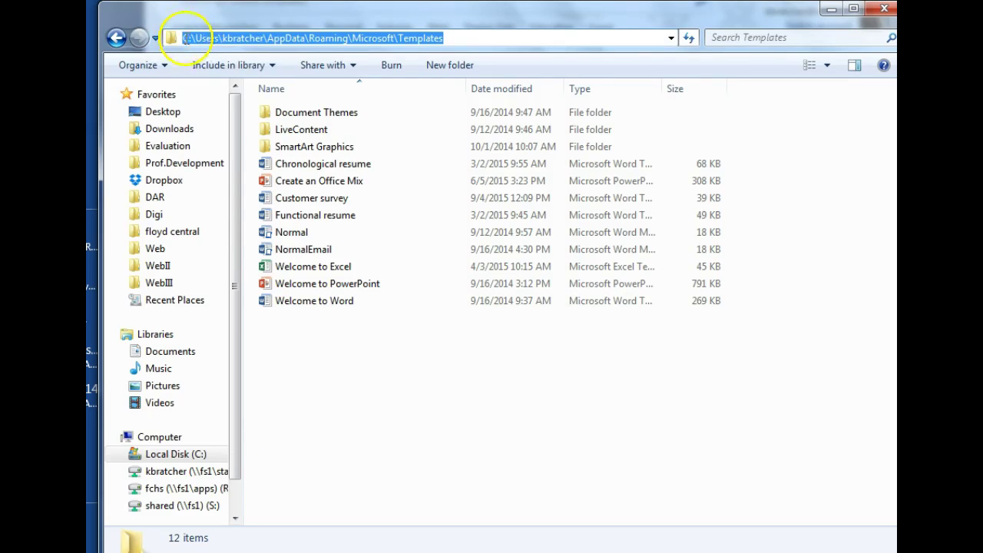
{"action": "mouse_move", "coordinate": [490, 37]}
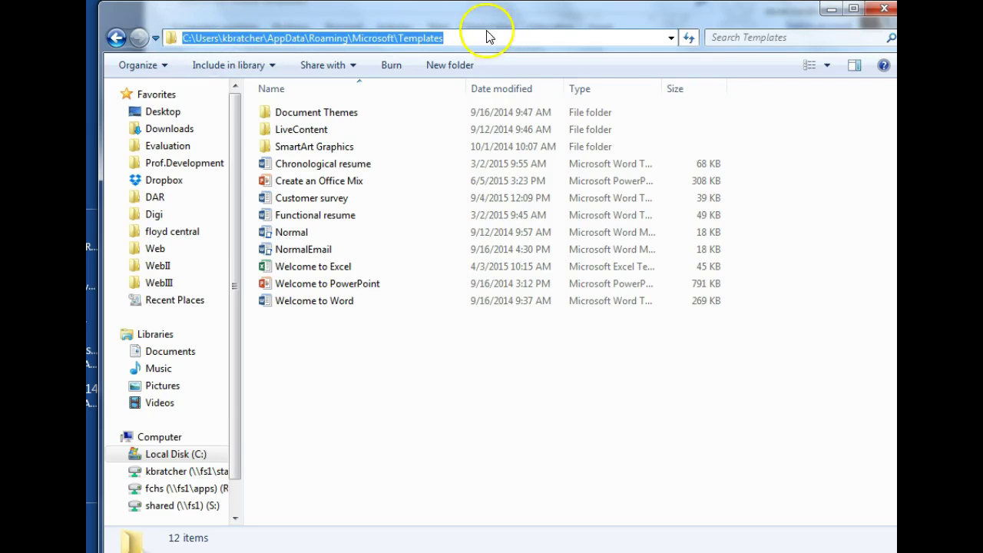
{"action": "mouse_move", "coordinate": [246, 42]}
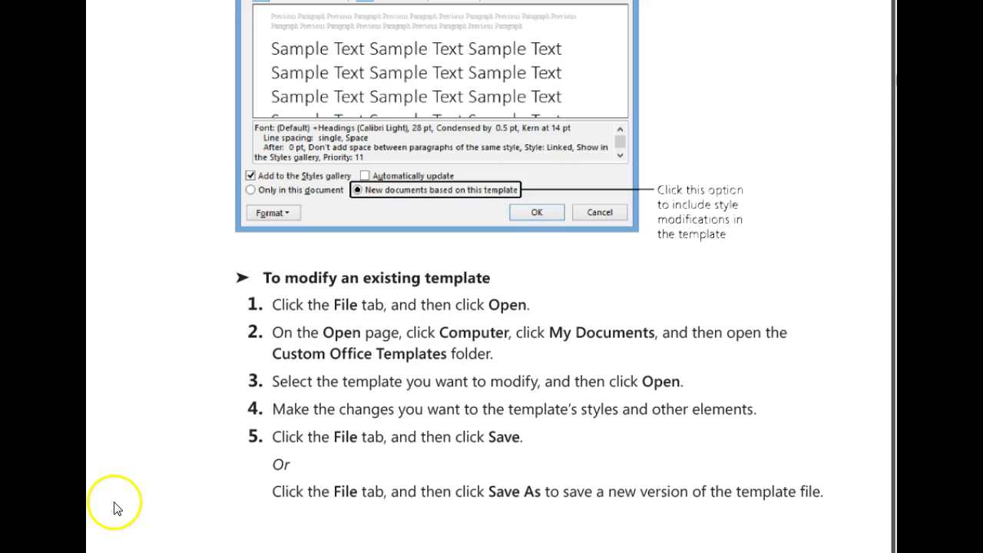
{"action": "mouse_move", "coordinate": [236, 236]}
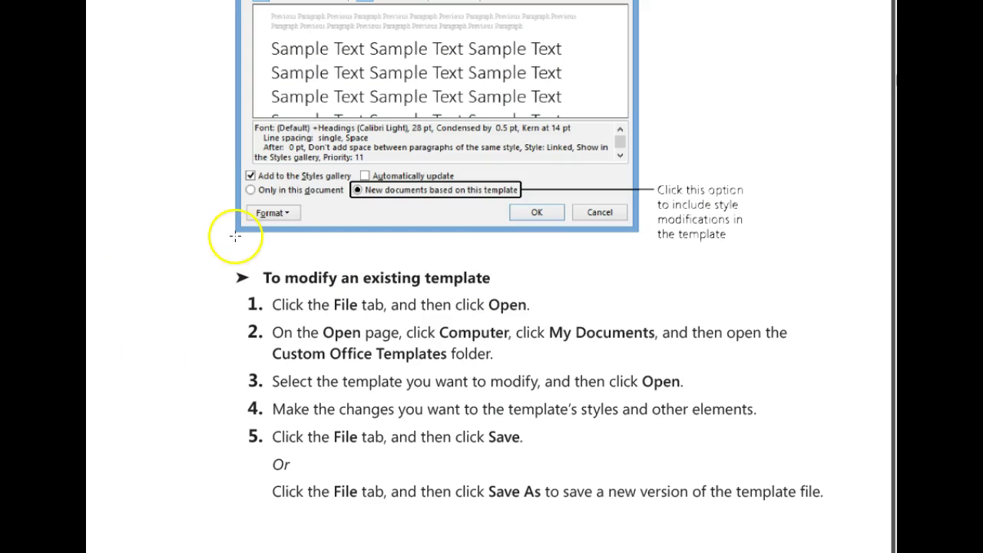
{"action": "mouse_move", "coordinate": [110, 281]}
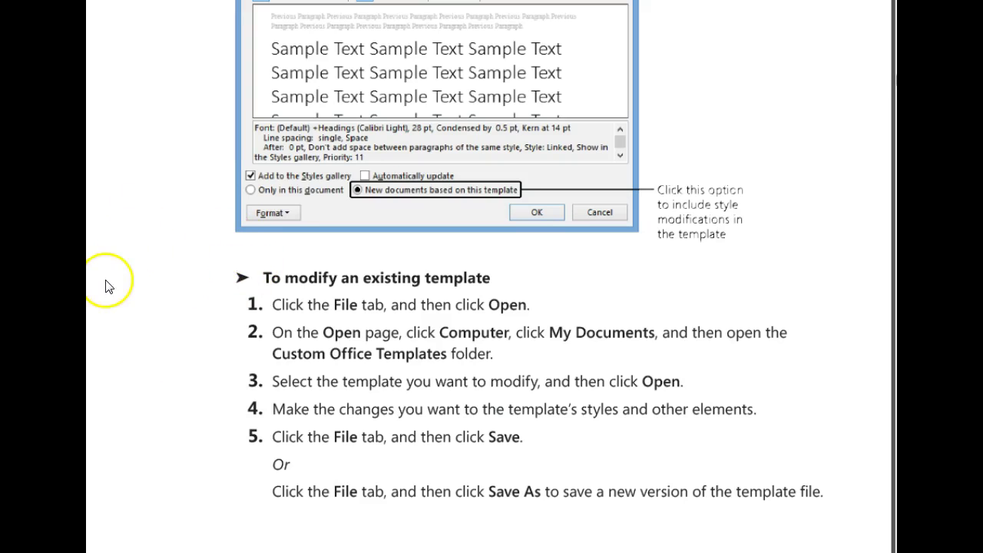
{"action": "mouse_move", "coordinate": [167, 452]}
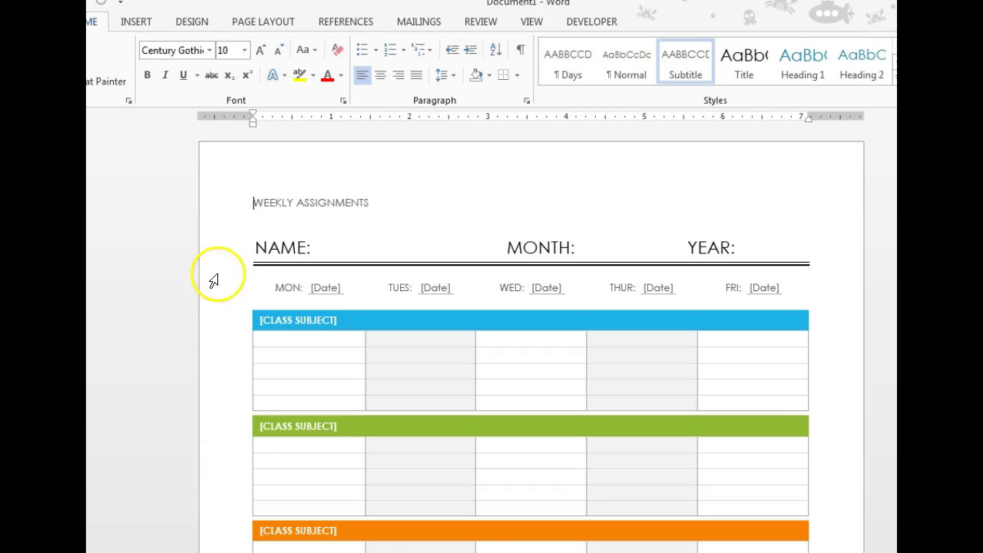
{"action": "mouse_move", "coordinate": [161, 21]}
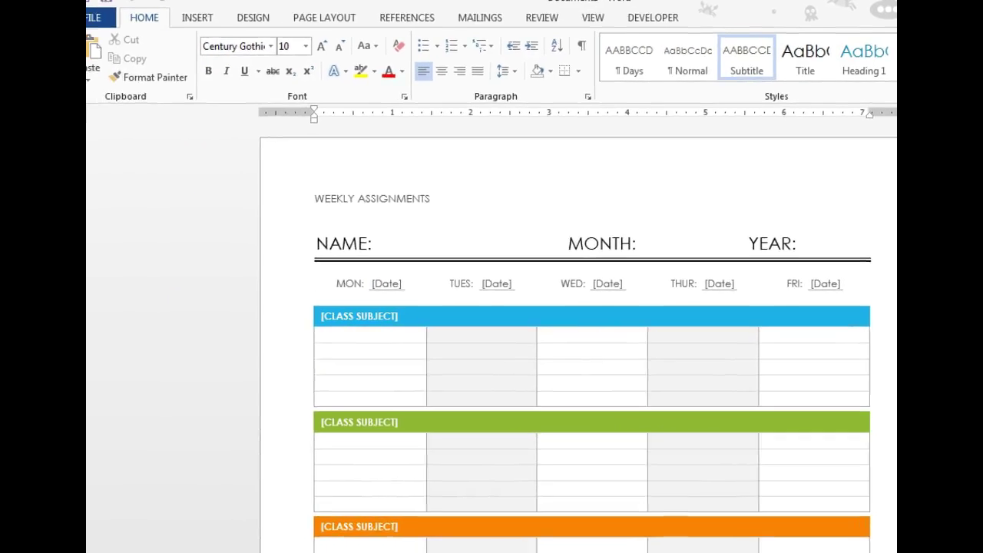
Step: Open Save As for the Weekly Assignments document from the File tab
{"action": "left_click", "coordinate": [108, 17]}
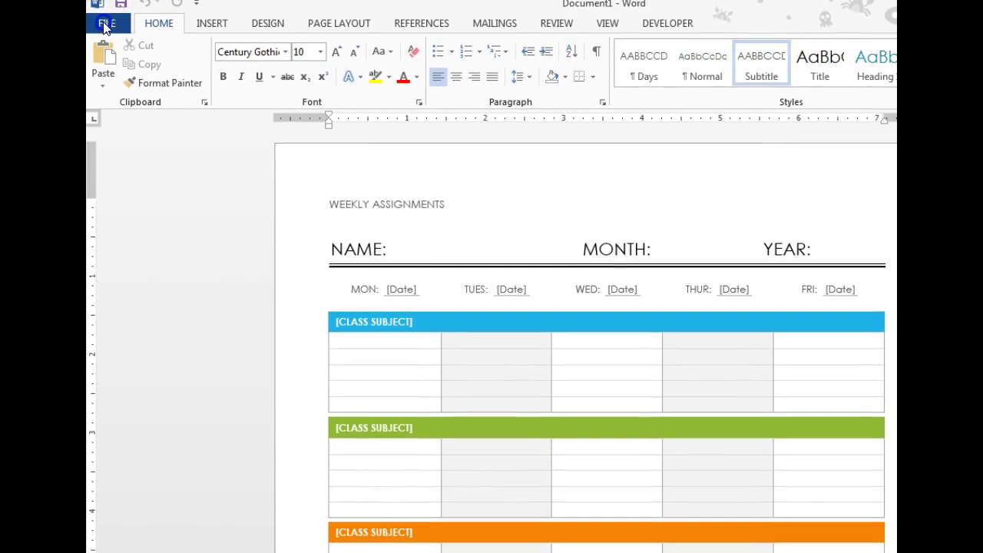
{"action": "left_click", "coordinate": [108, 23]}
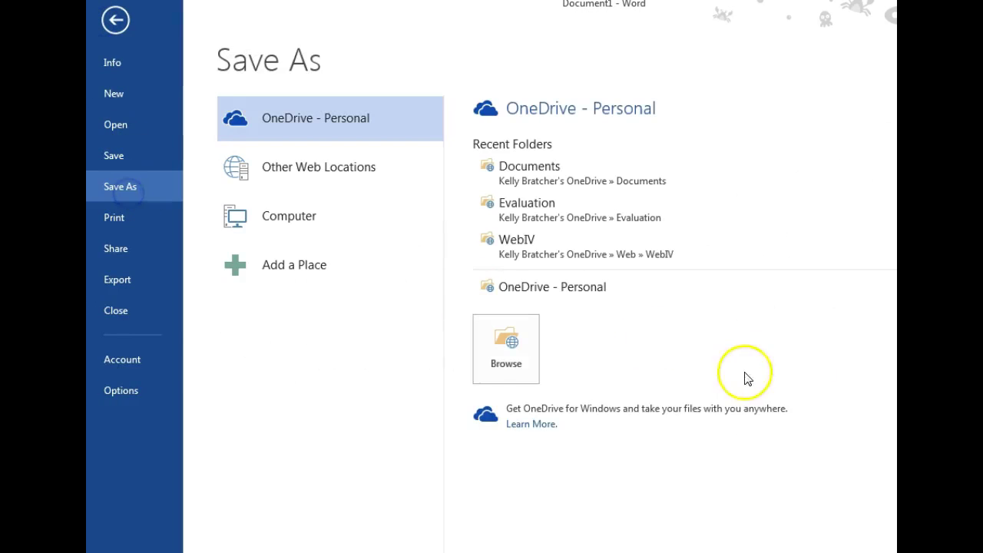
{"action": "mouse_move", "coordinate": [745, 374]}
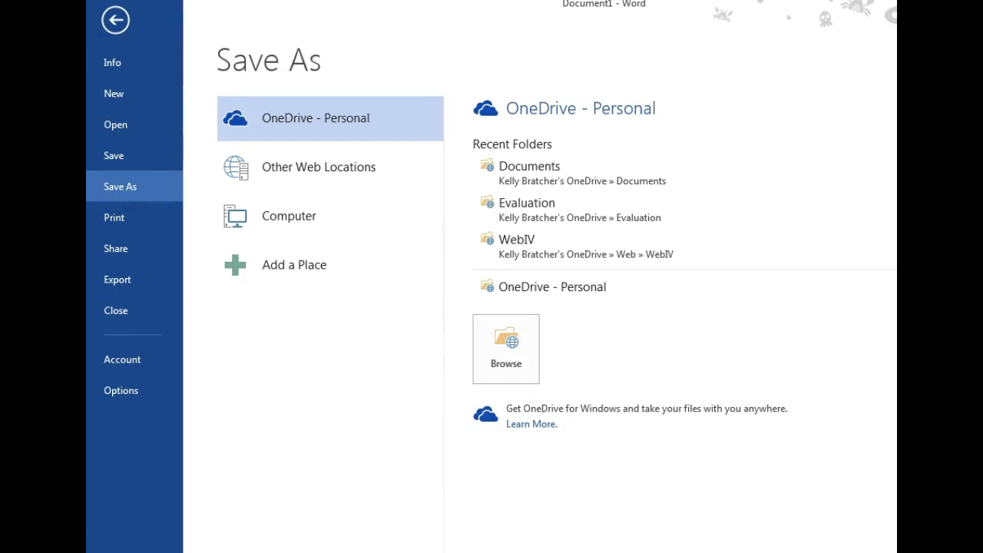
Step: Create a 'Custom Office Templates' folder in ICT-Sample H Drive and open it
{"action": "left_click", "coordinate": [506, 348]}
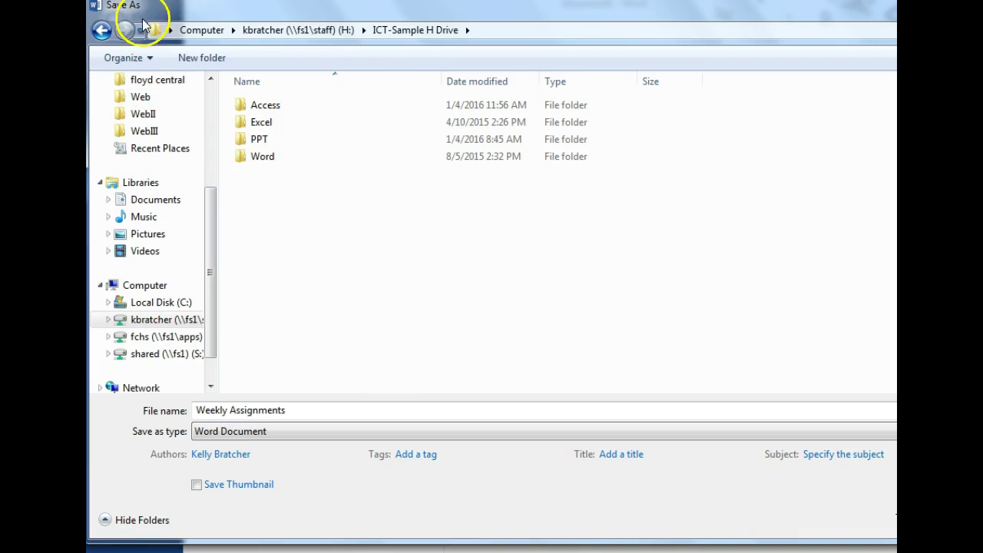
{"action": "left_click", "coordinate": [201, 58]}
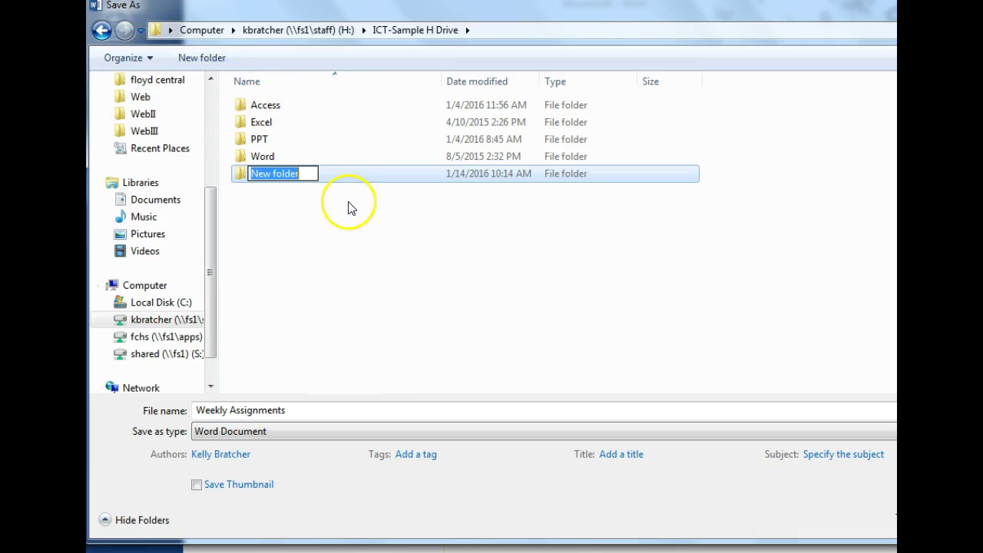
{"action": "type", "text": "Custom"}
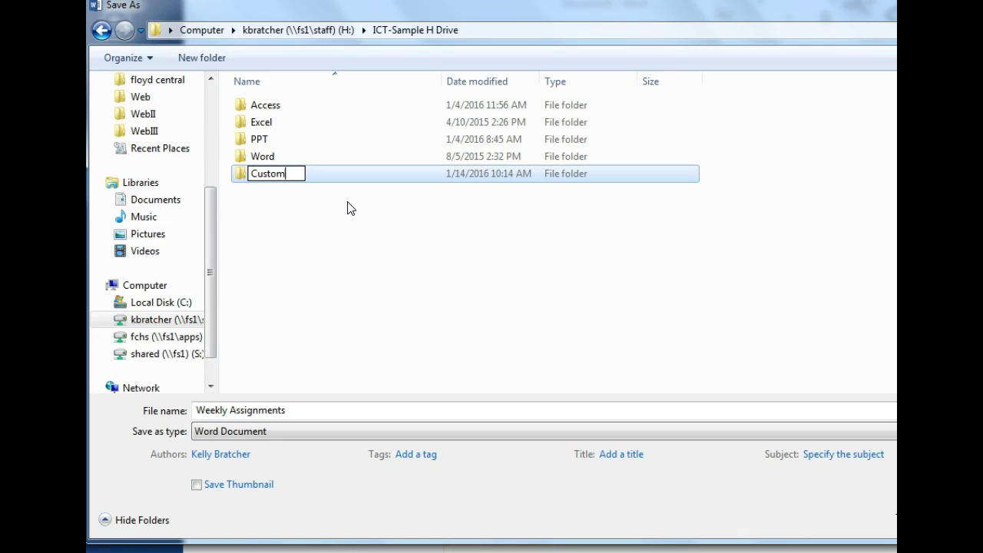
{"action": "type", "text": "O"}
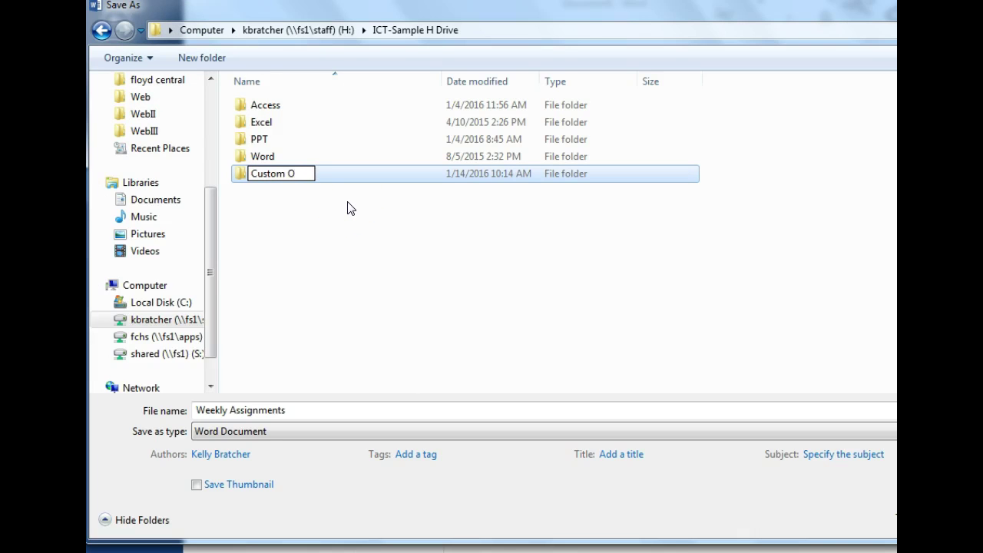
{"action": "type", "text": "ffice Templates"}
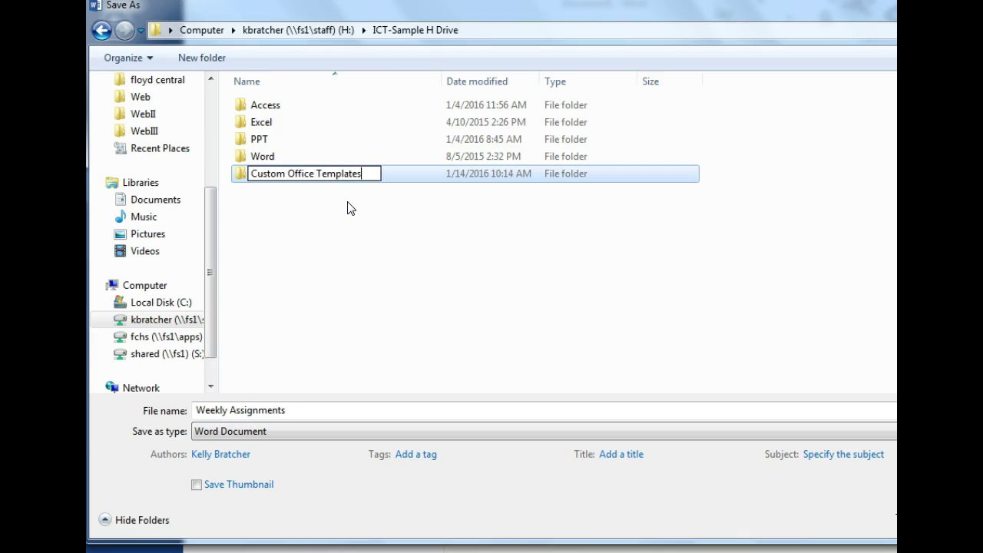
{"action": "double_click", "coordinate": [305, 172]}
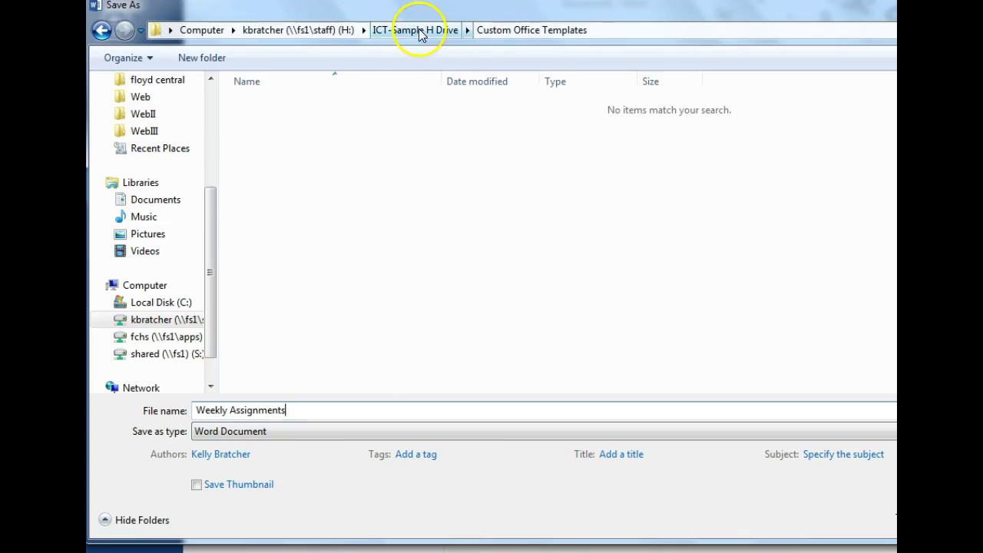
{"action": "left_click", "coordinate": [415, 30]}
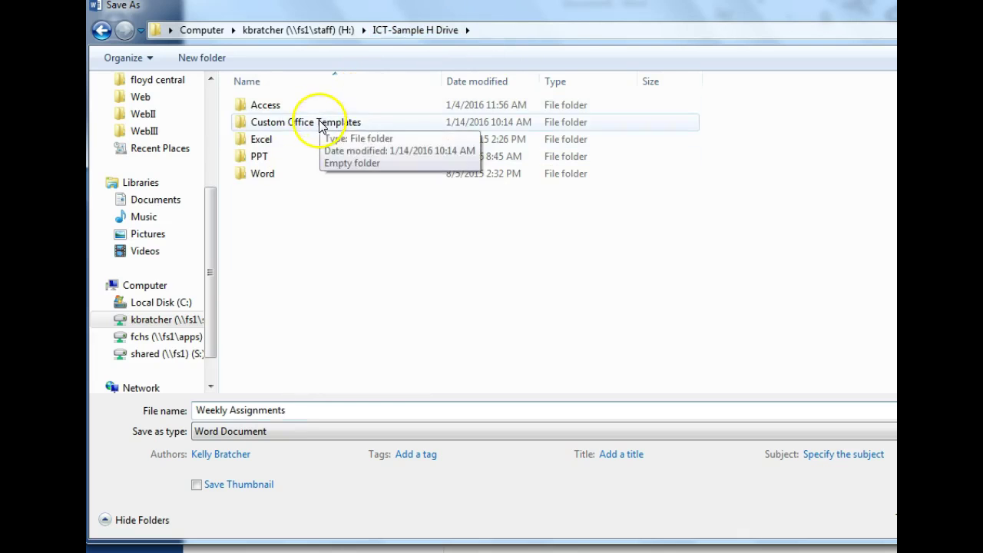
{"action": "double_click", "coordinate": [304, 122]}
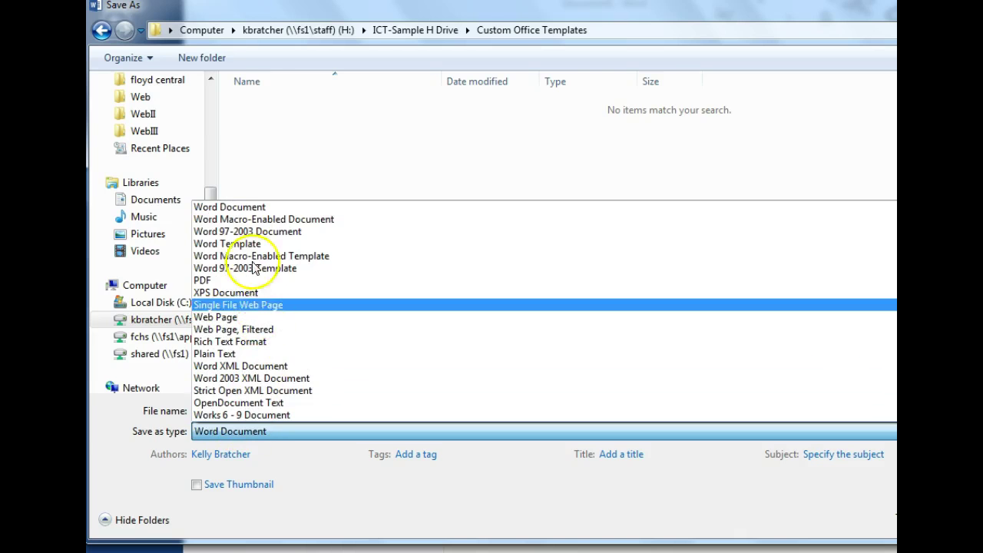
Step: Save Weekly Assignments with Save as type Word Template in Custom Office Templates
{"action": "left_click", "coordinate": [230, 243]}
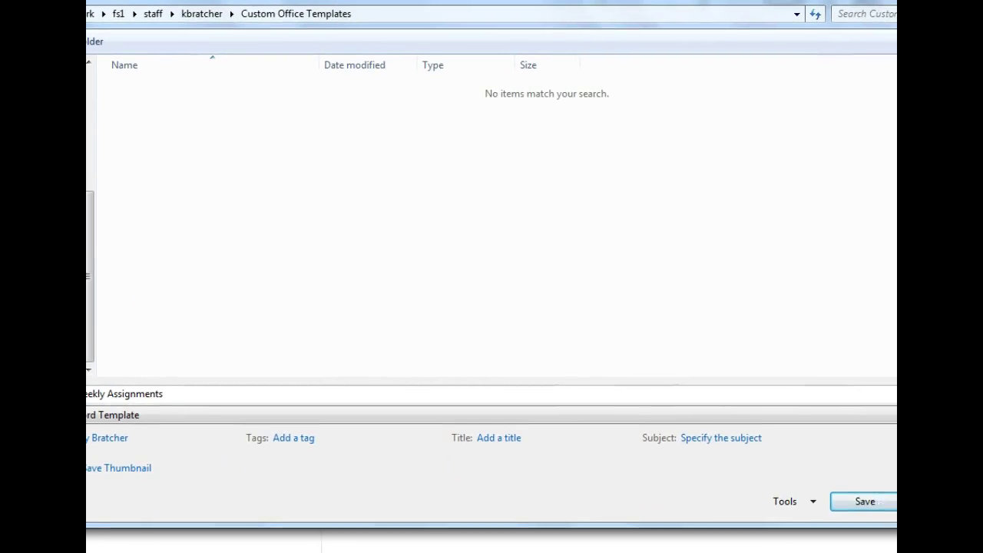
{"action": "triple_click", "coordinate": [123, 394]}
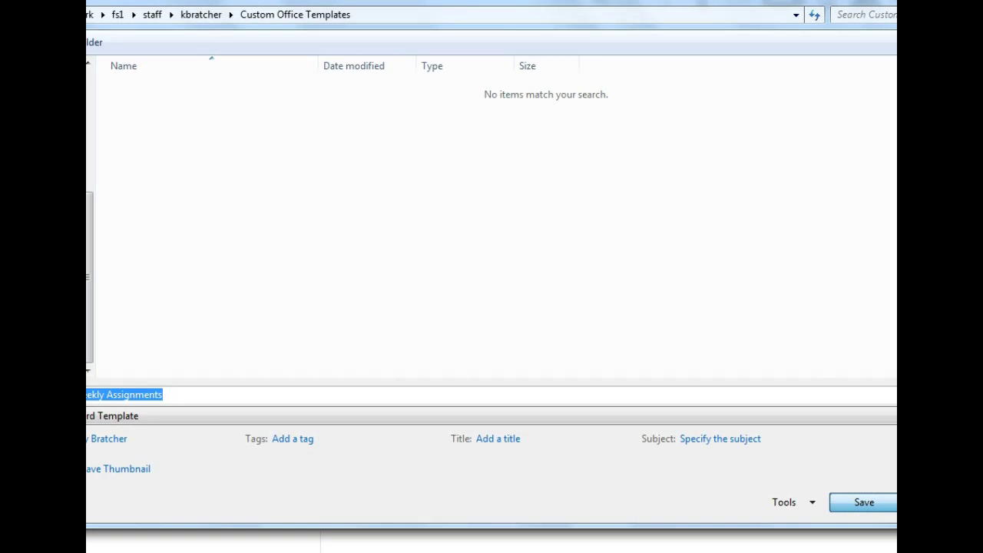
{"action": "left_click", "coordinate": [863, 501]}
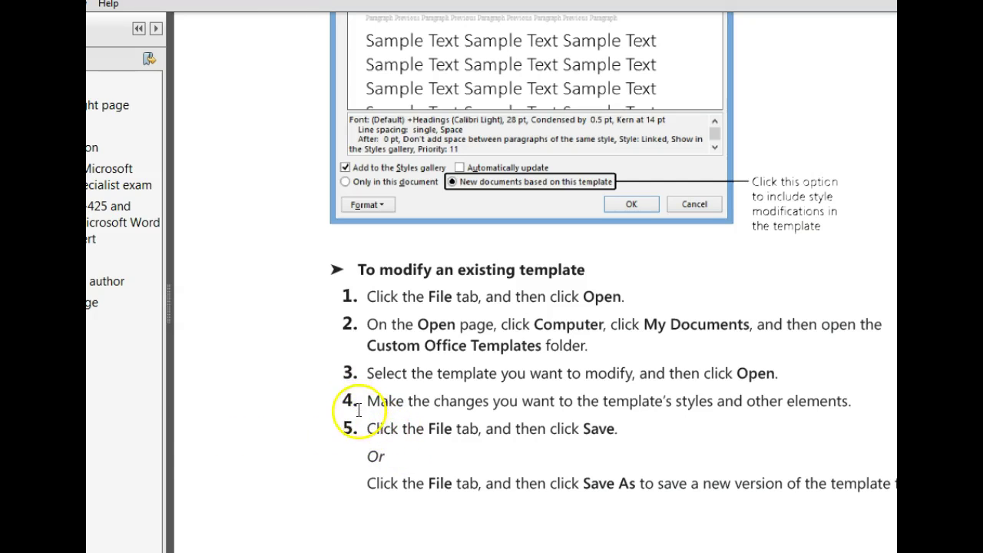
{"action": "mouse_move", "coordinate": [253, 465]}
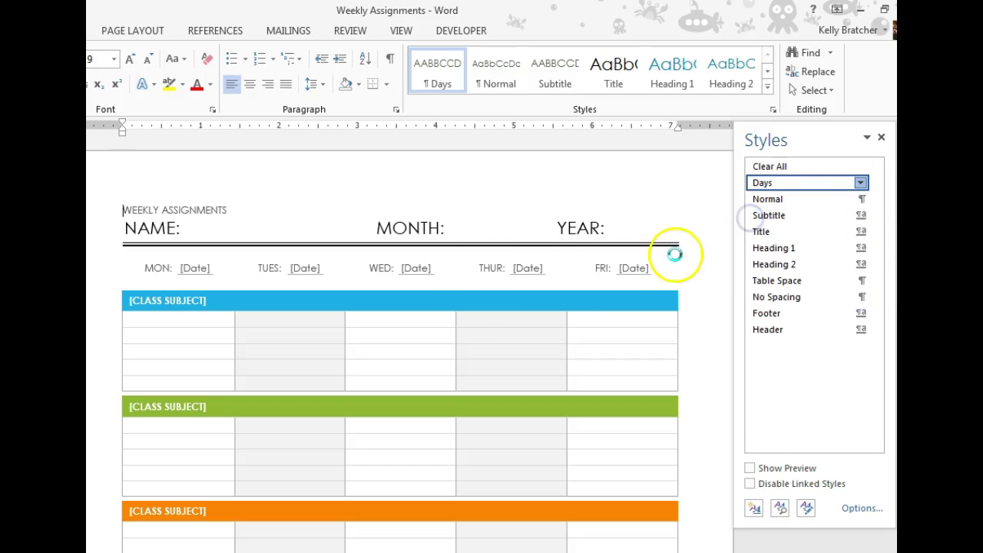
{"action": "mouse_move", "coordinate": [610, 368]}
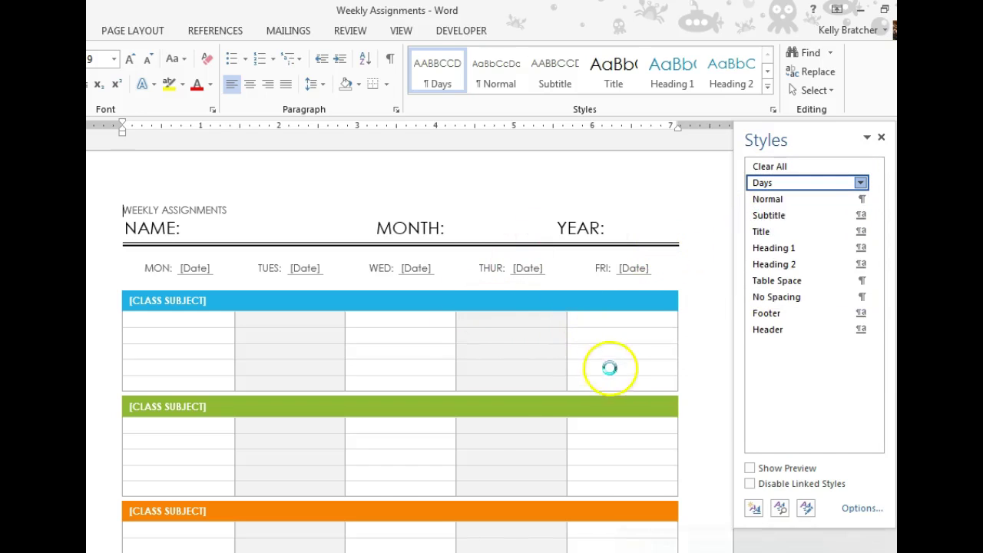
Step: Change the Days style font colour to pink (Accent 4) via Modify Style
{"action": "left_click", "coordinate": [860, 182]}
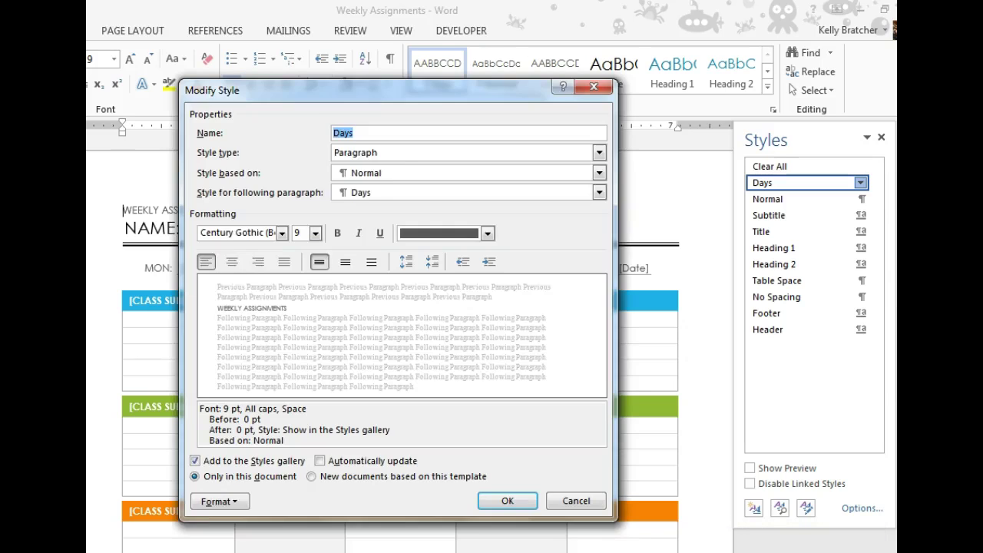
{"action": "mouse_move", "coordinate": [489, 233]}
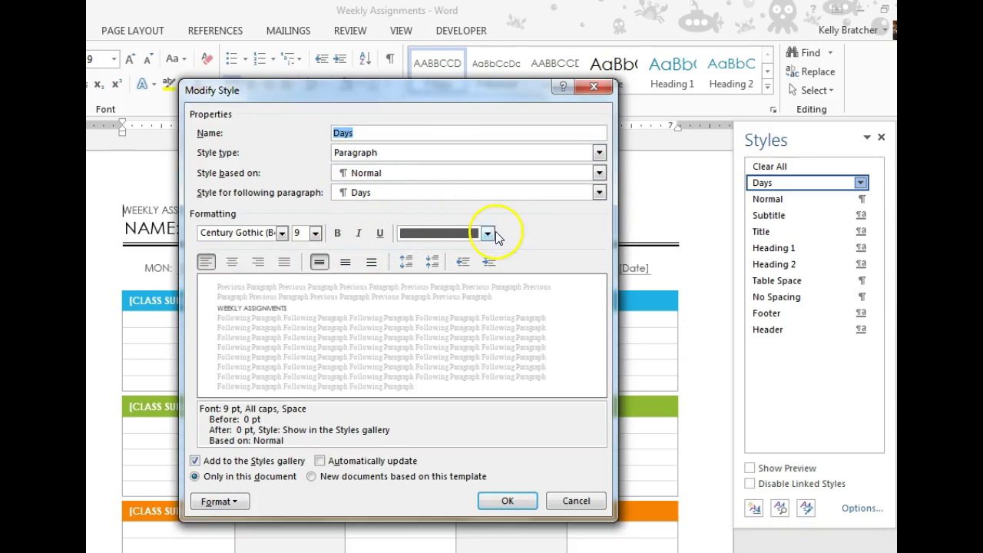
{"action": "mouse_move", "coordinate": [488, 234]}
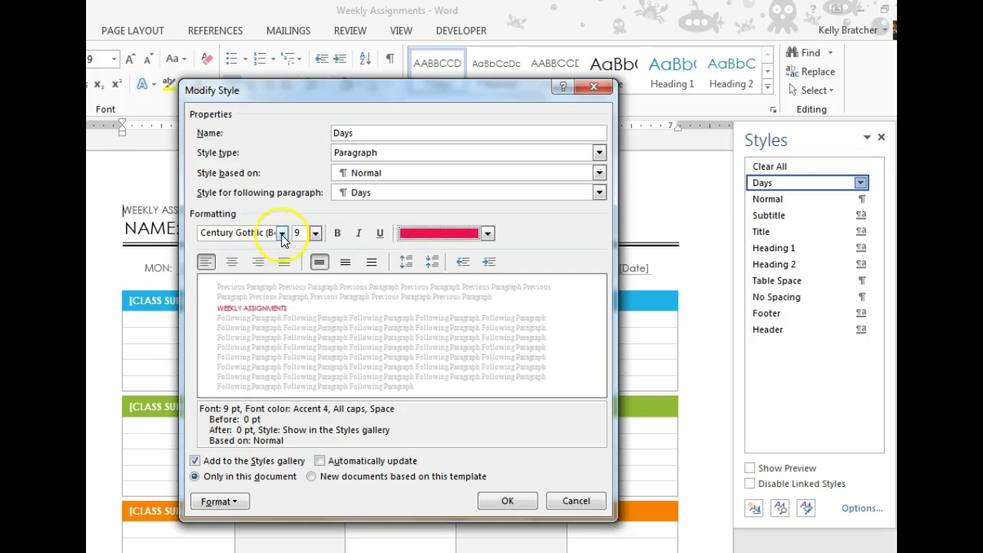
{"action": "left_click", "coordinate": [282, 233]}
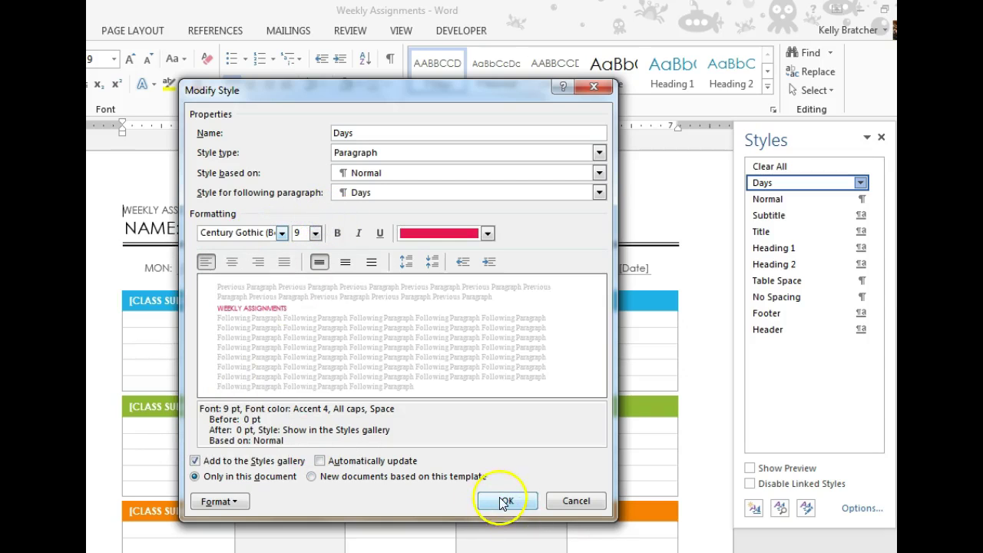
{"action": "left_click", "coordinate": [505, 501]}
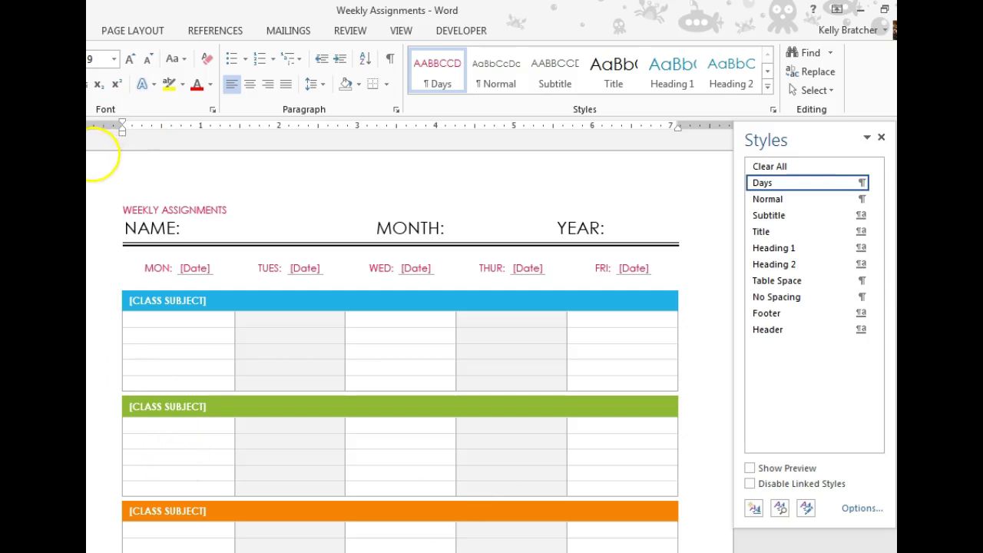